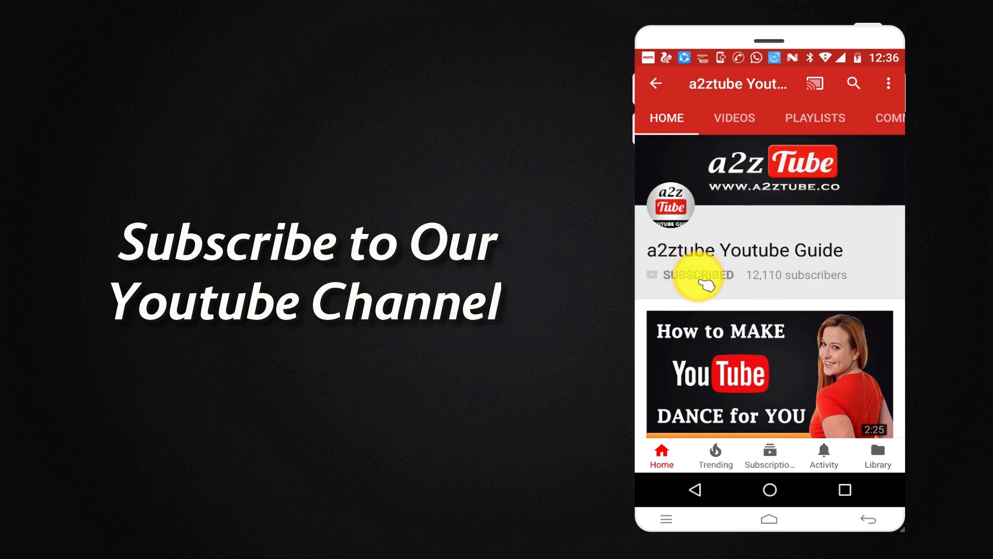
Step: Launch Chrome from the desktop profile shortcut to open Google Maps
left_click(872, 275)
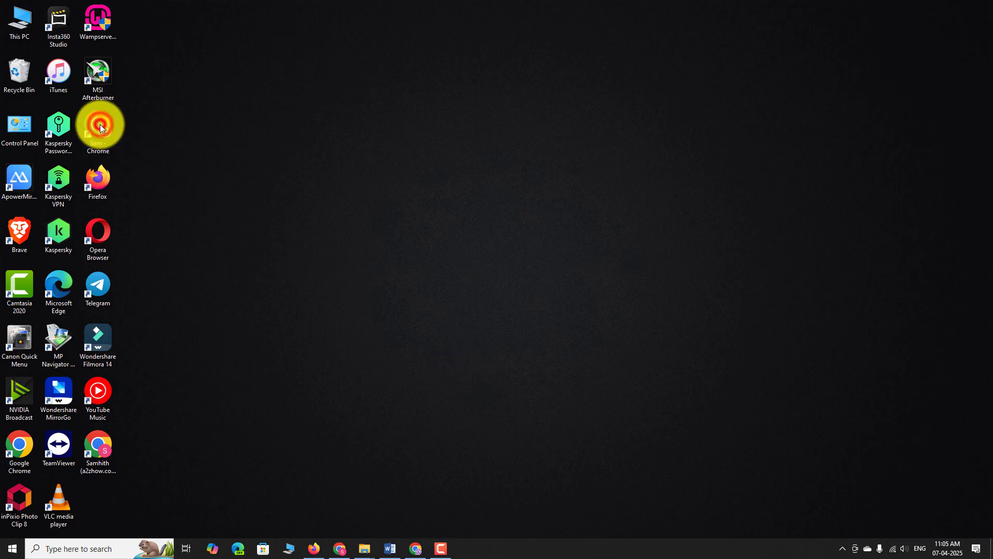
double_click(97, 126)
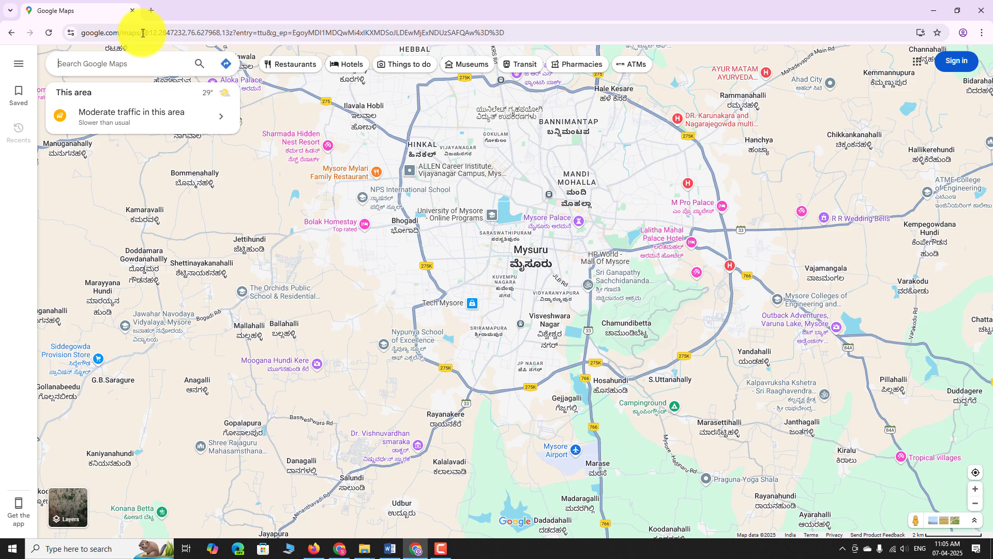
mouse_move(621, 110)
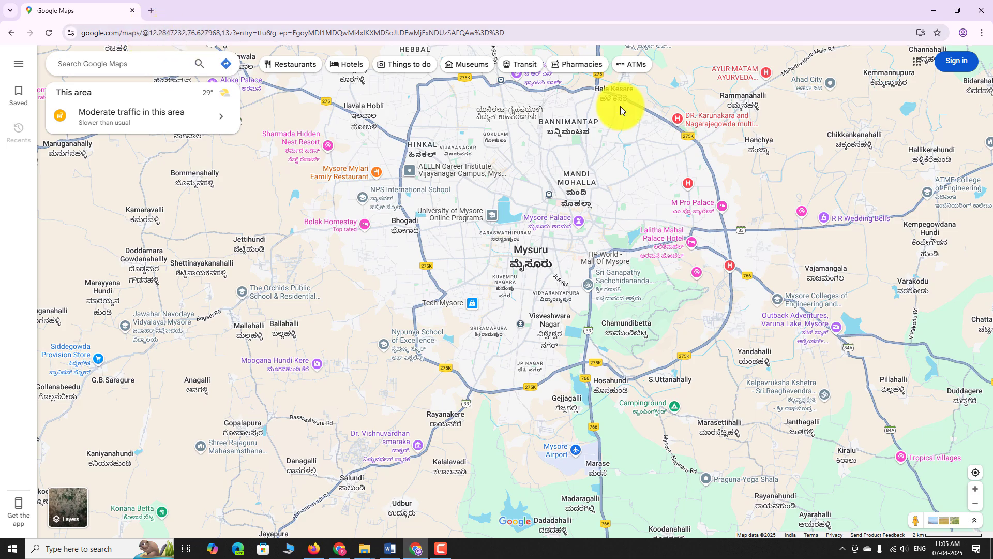
Step: Start signing in from Google Maps' Sign in button and enter the email
left_click(956, 61)
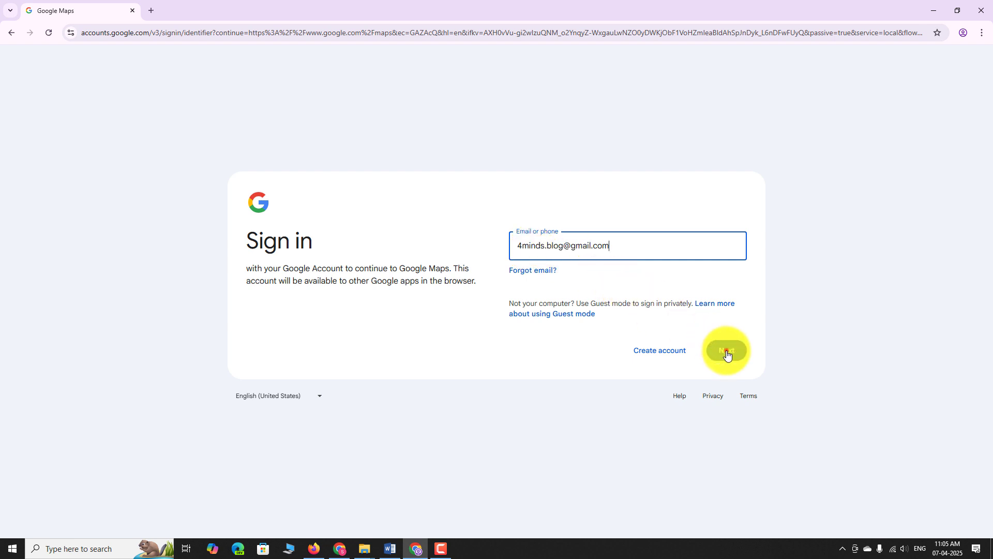
Step: Submit the email, enter the password, and confirm to finish signing in
left_click(725, 351)
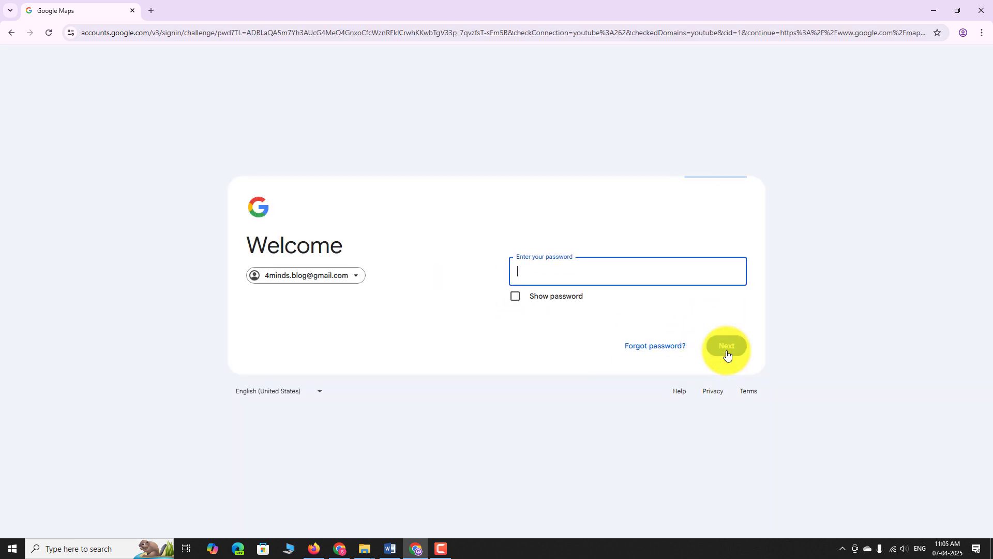
mouse_move(553, 277)
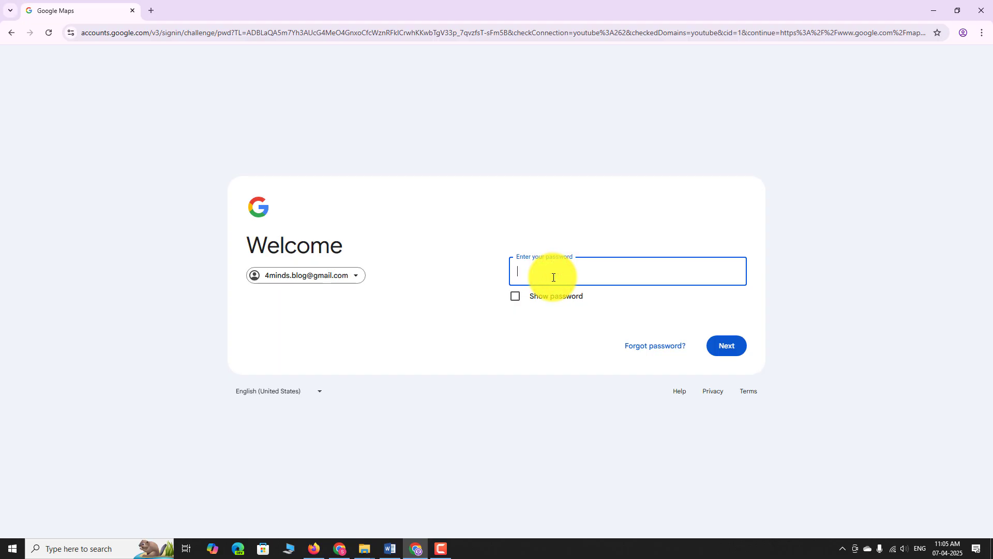
type("password")
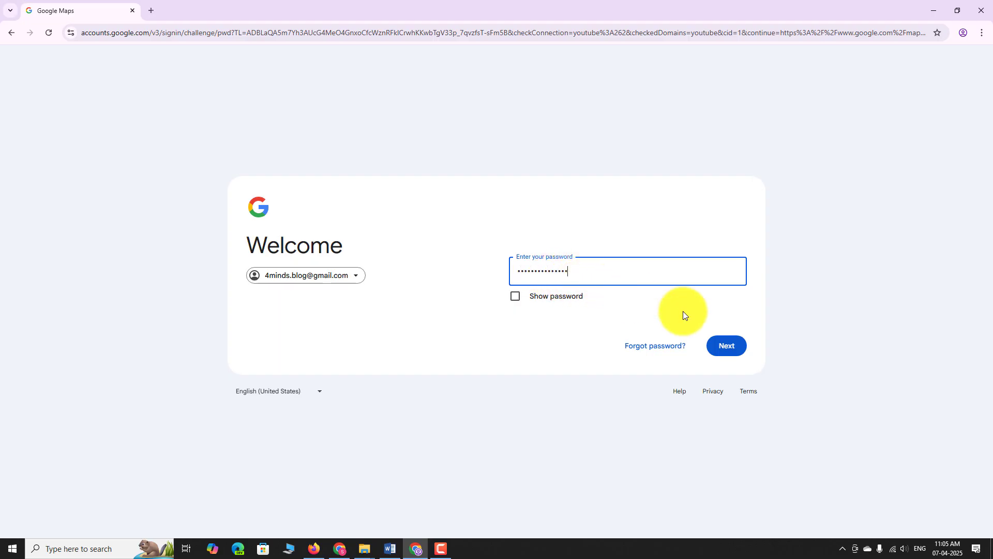
left_click(725, 345)
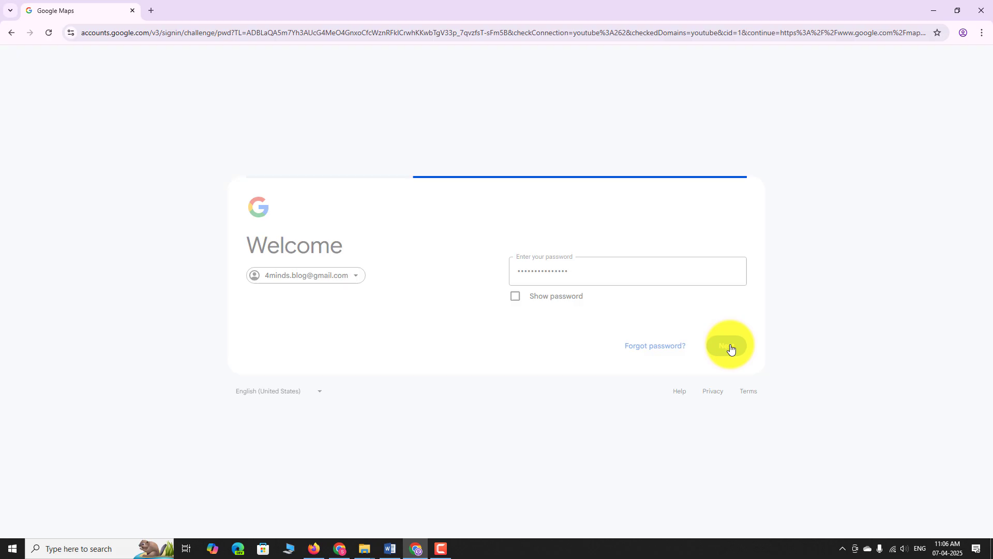
left_click(726, 345)
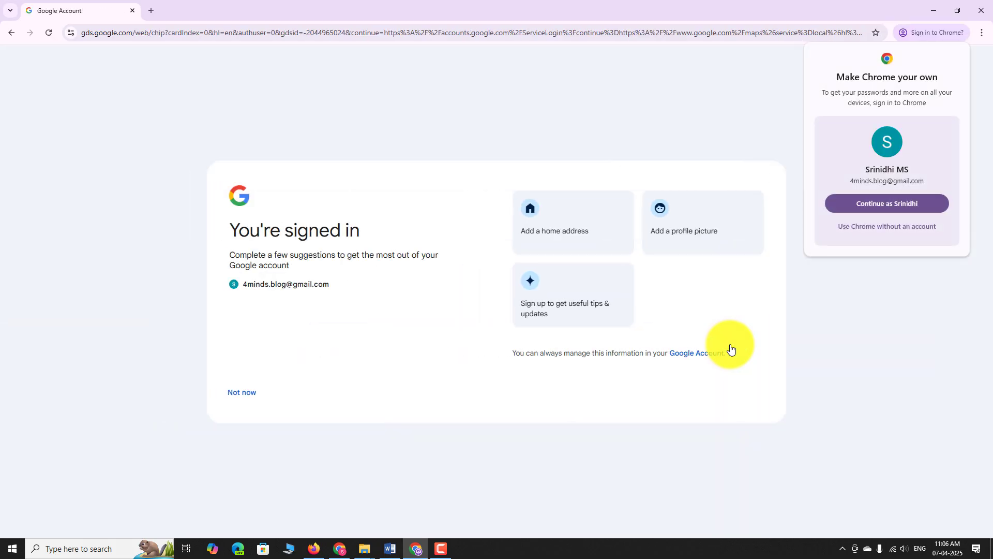
mouse_move(345, 237)
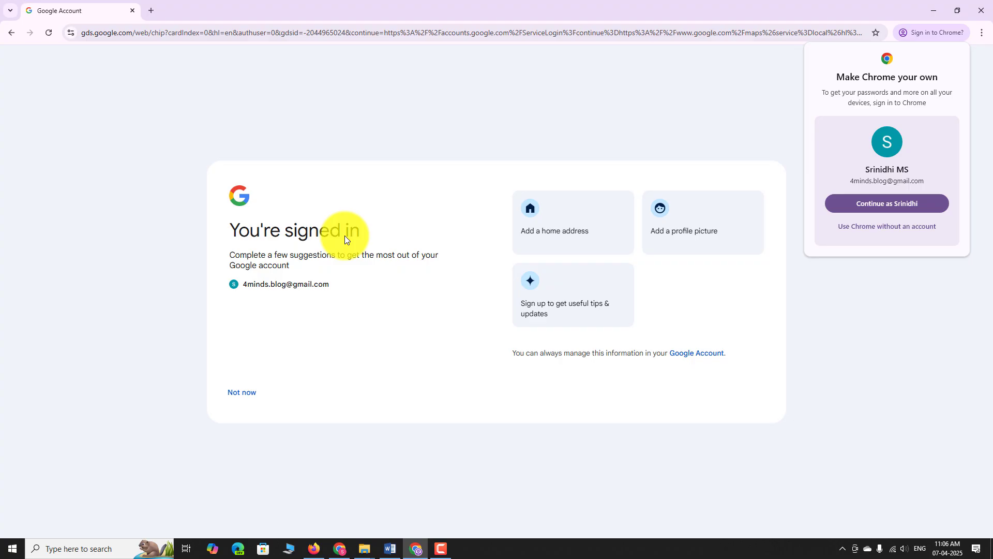
Step: Choose Not now on the You're signed in page to return to Maps
left_click(241, 391)
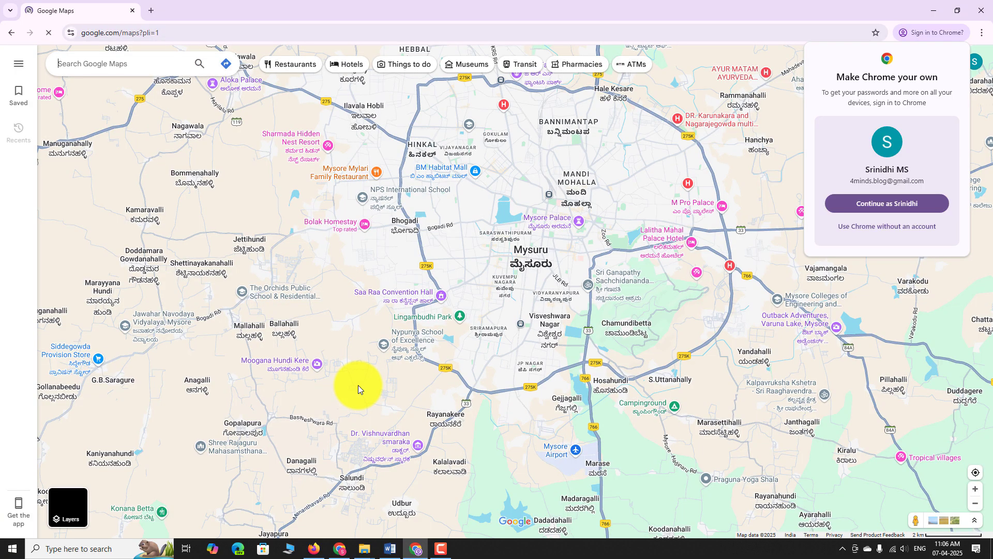
Step: Accept the Make Chrome your own prompt, continuing as the account holder
left_click(120, 63)
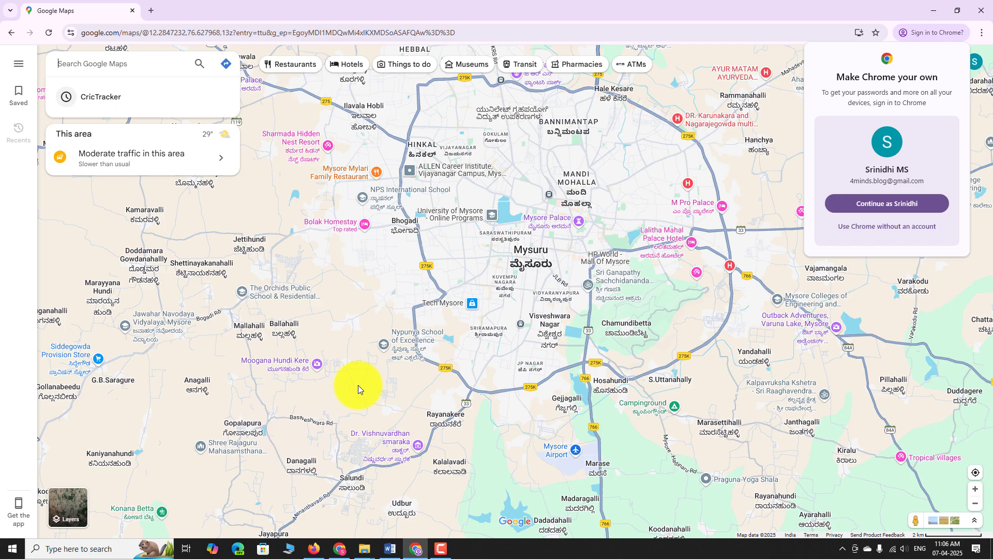
mouse_move(436, 377)
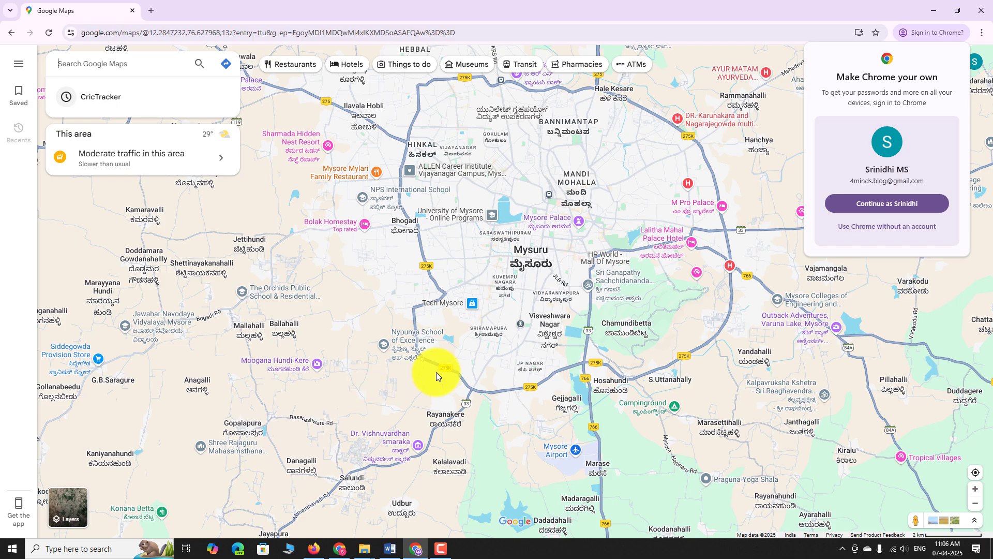
mouse_move(913, 88)
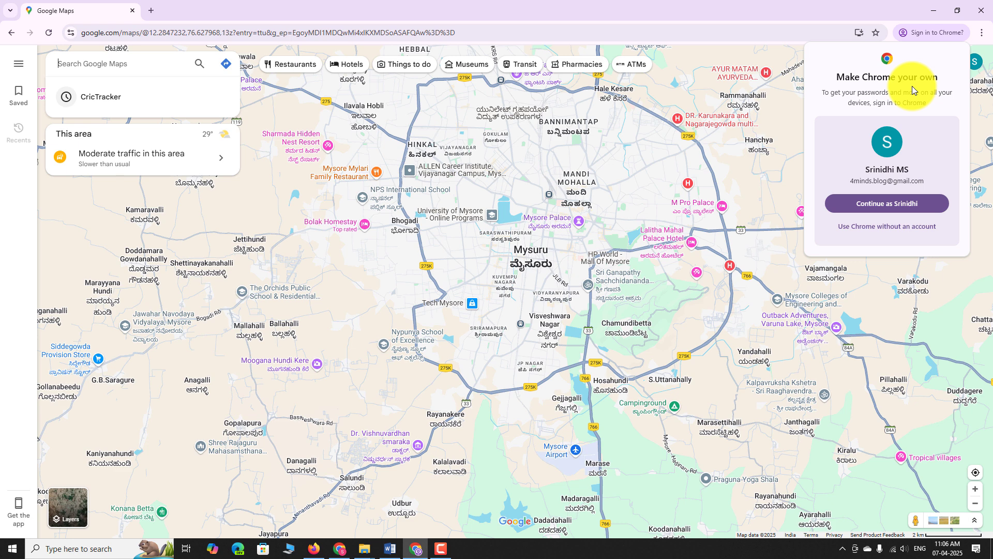
mouse_move(887, 203)
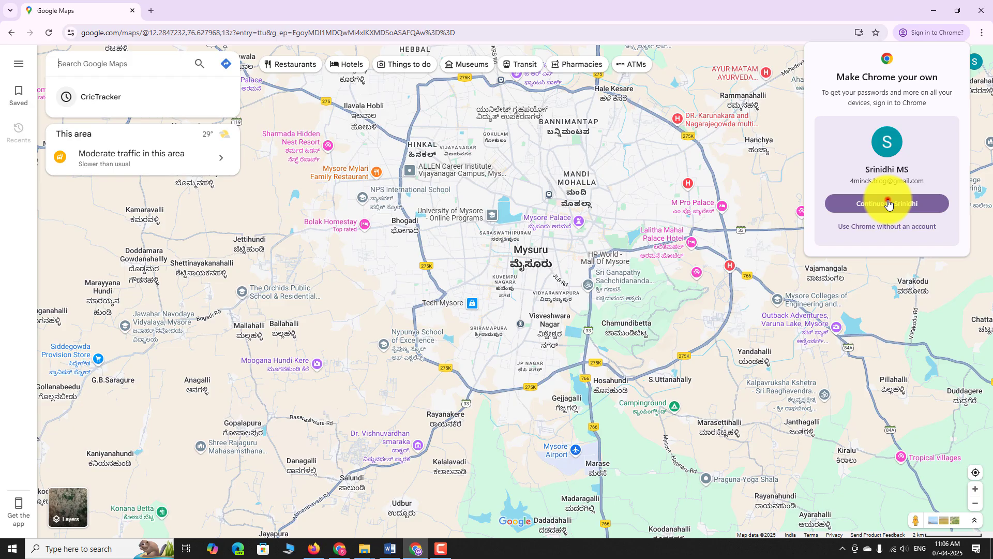
left_click(886, 203)
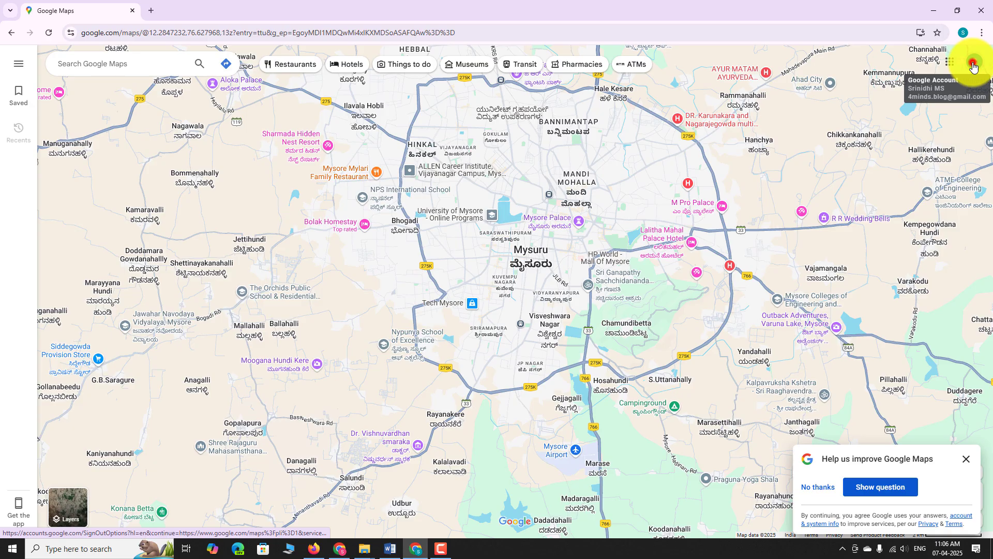
Step: Open the account menu from the profile initial avatar at top right
left_click(973, 62)
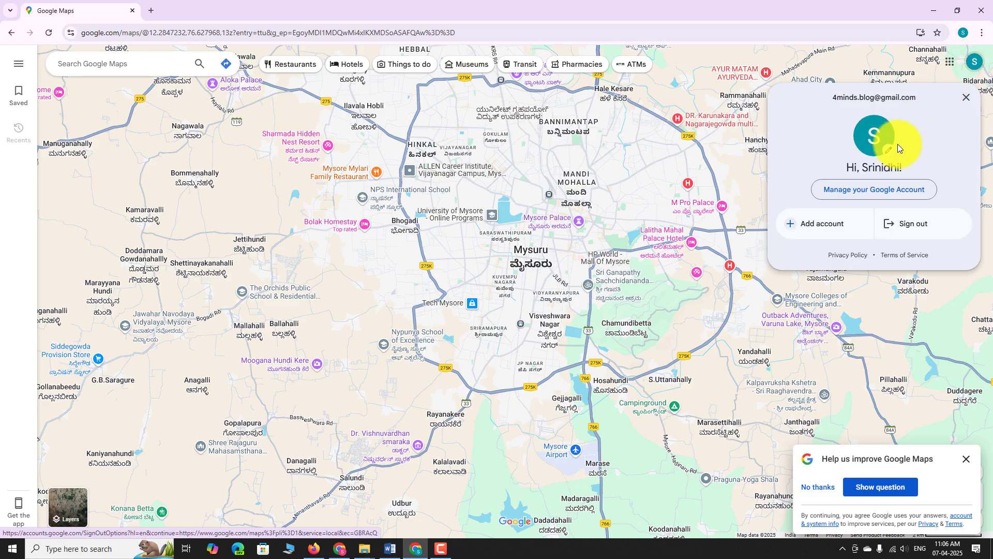
mouse_move(900, 174)
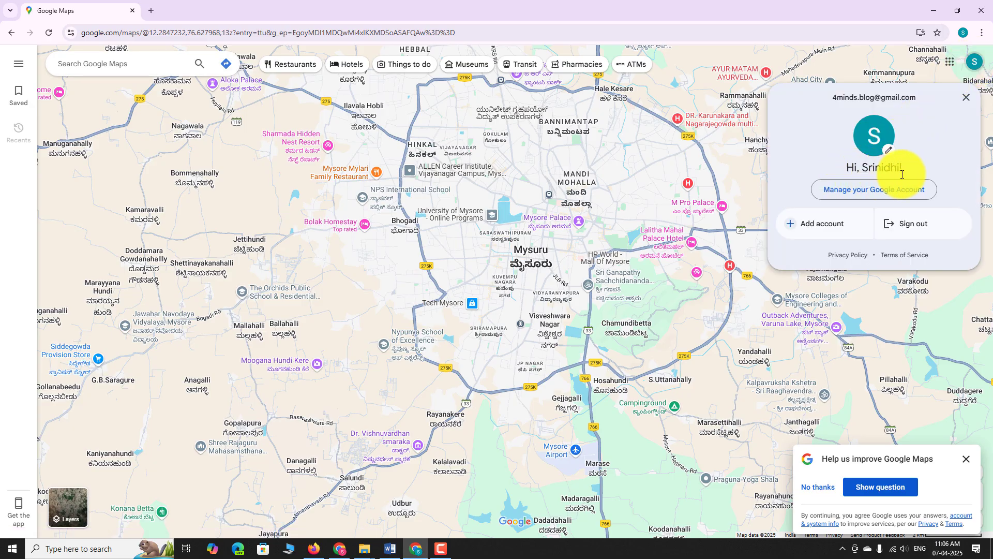